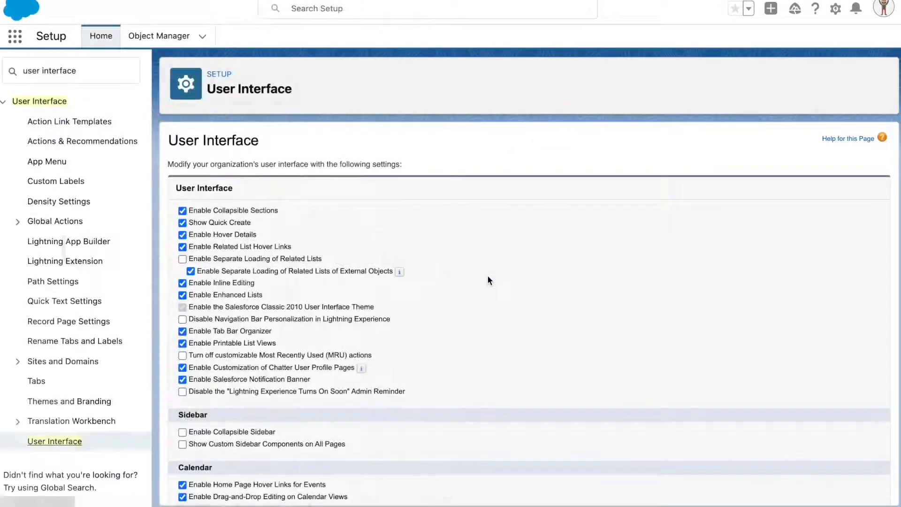
mouse_move(143, 93)
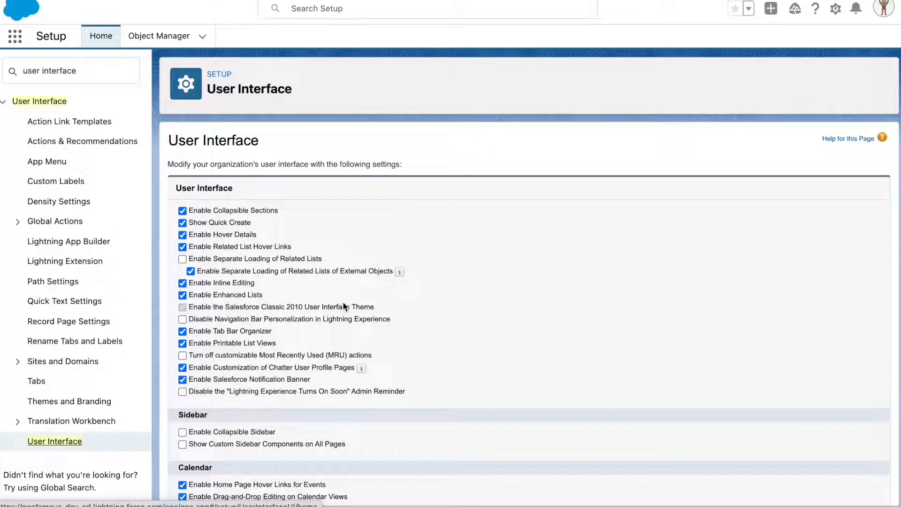
- Save the Dickenson ABC-New Customer-12/2021 opportunity with its Amount inline-edited to 50000
scroll(down, 3)
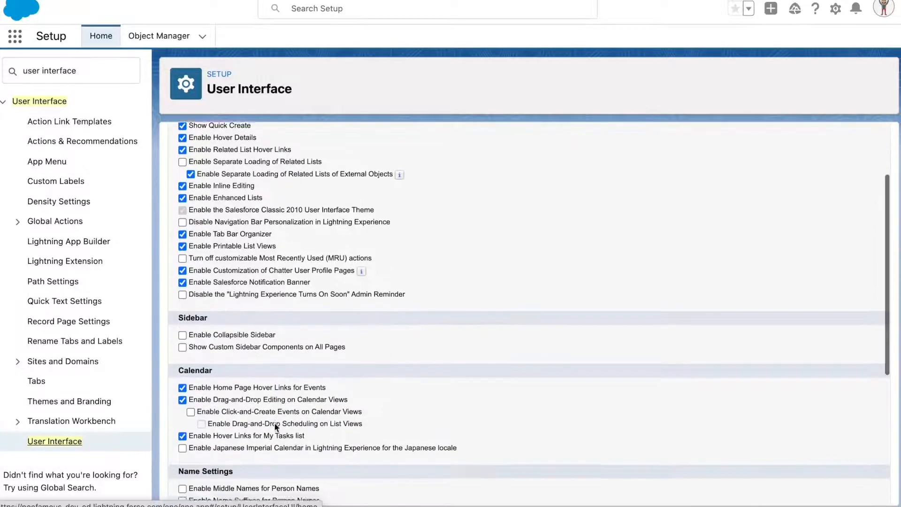
scroll(down, 3)
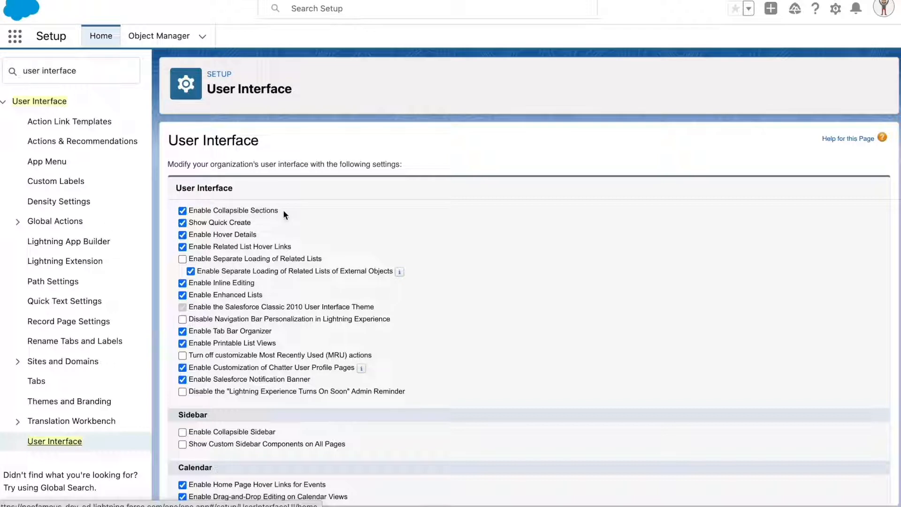
mouse_move(276, 225)
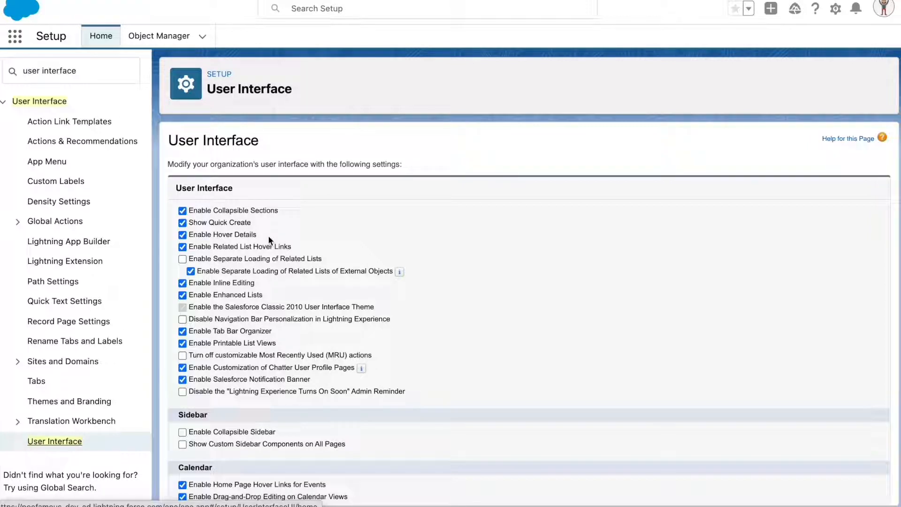
mouse_move(301, 253)
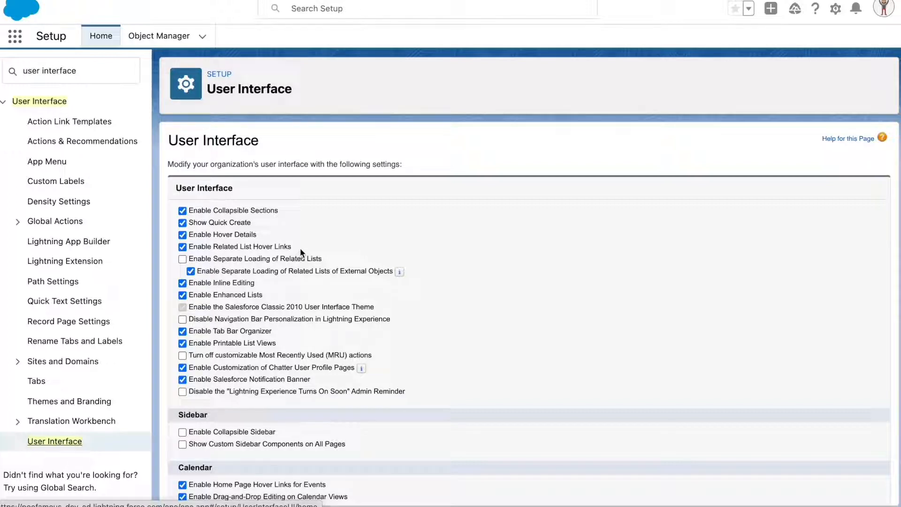
scroll(down, 3)
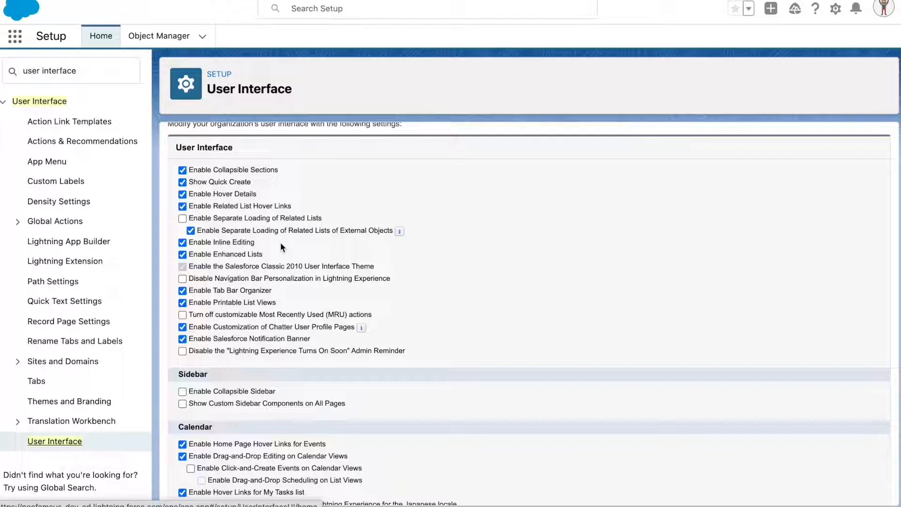
mouse_move(282, 293)
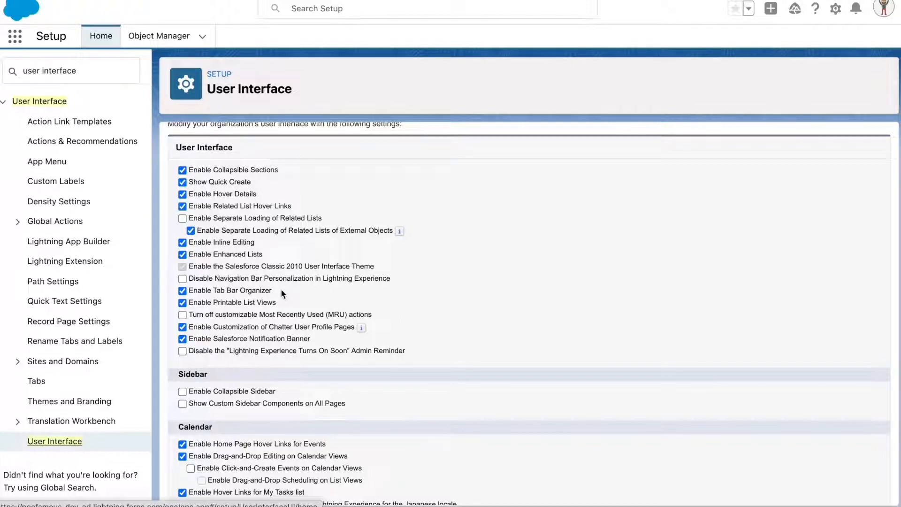
scroll(down, 3)
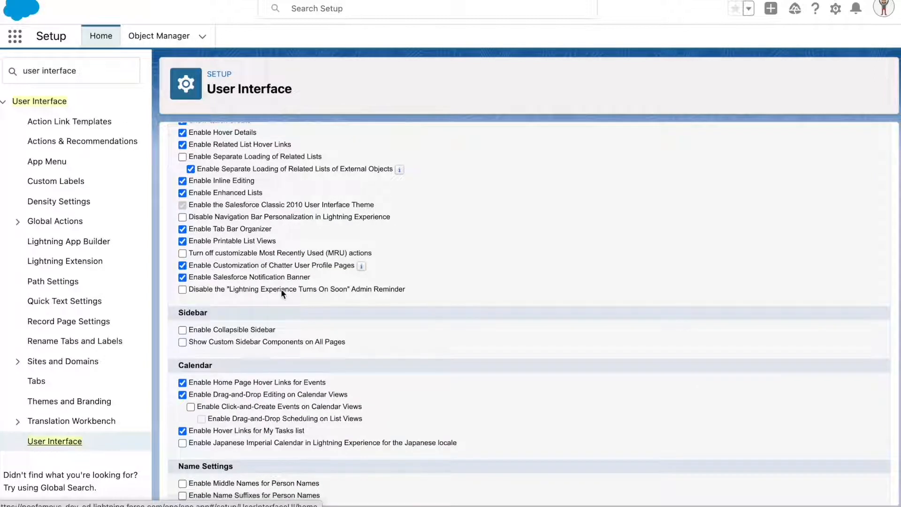
mouse_move(281, 330)
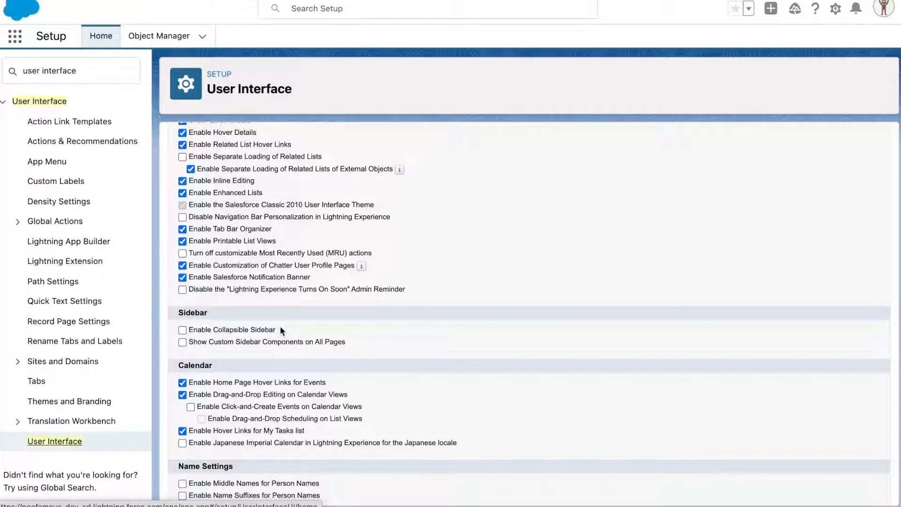
scroll(down, 3)
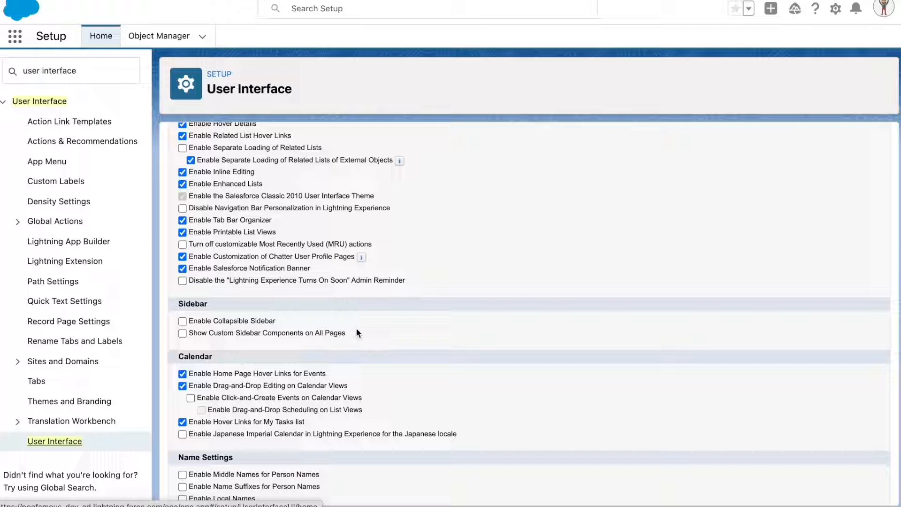
scroll(down, 3)
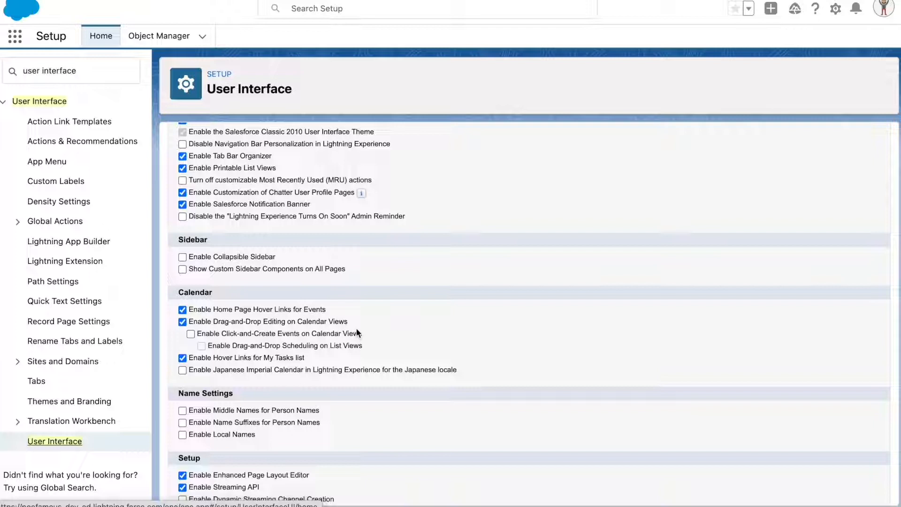
scroll(down, 3)
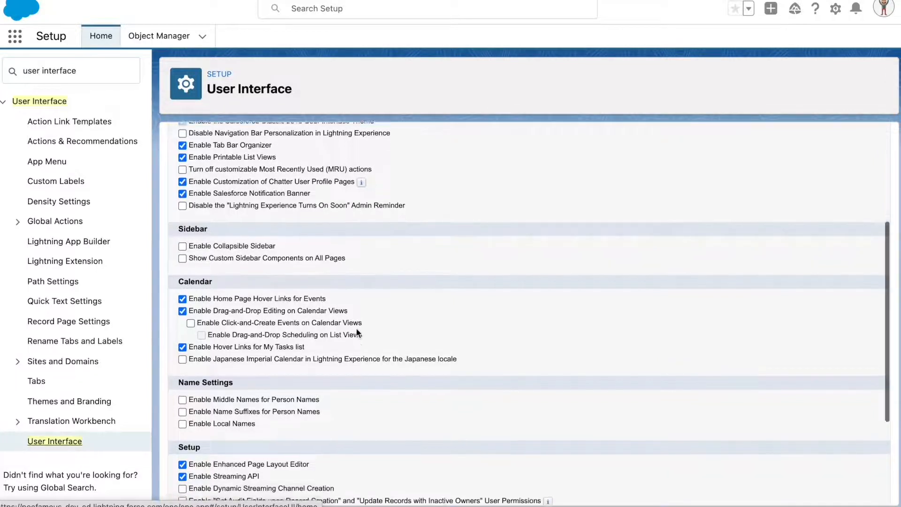
scroll(down, 3)
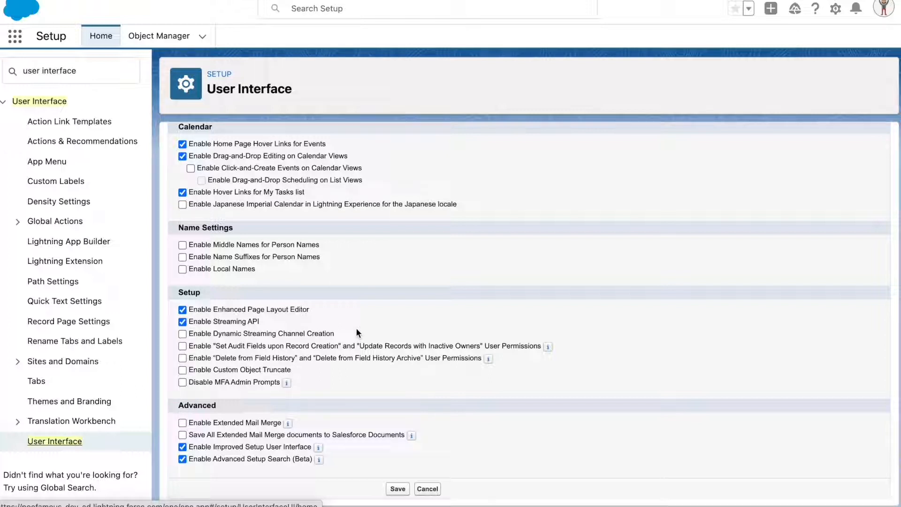
mouse_move(249, 16)
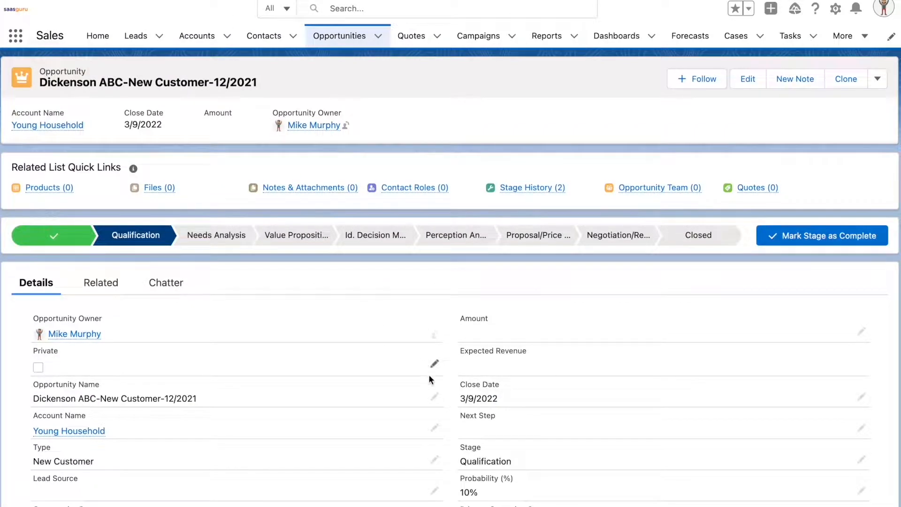
mouse_move(435, 400)
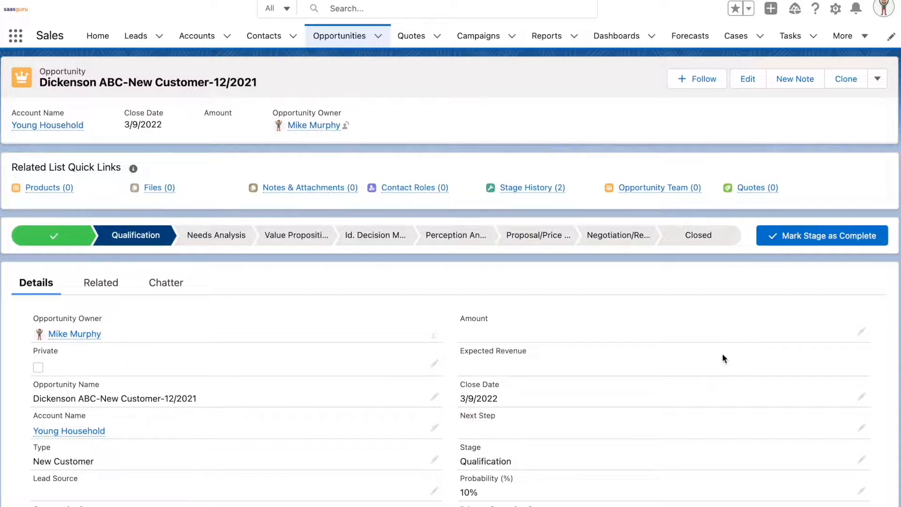
mouse_move(708, 353)
text(50000)
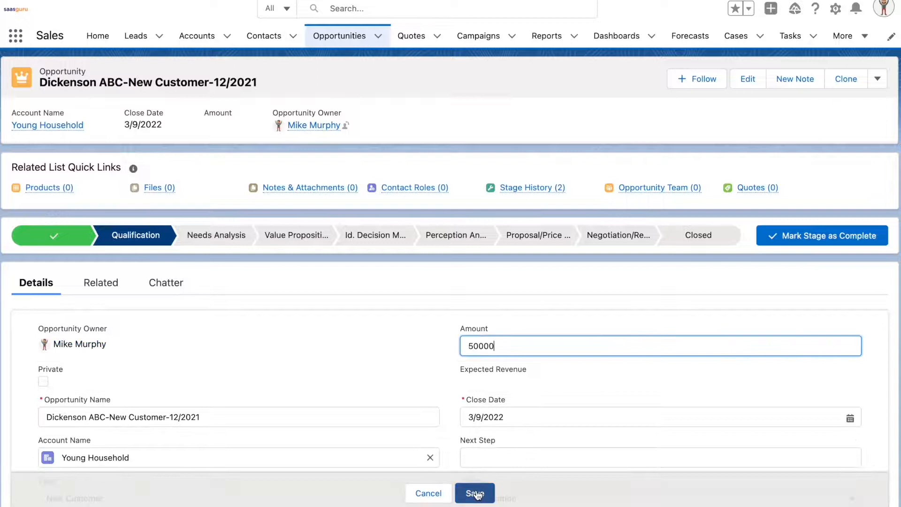
click(474, 493)
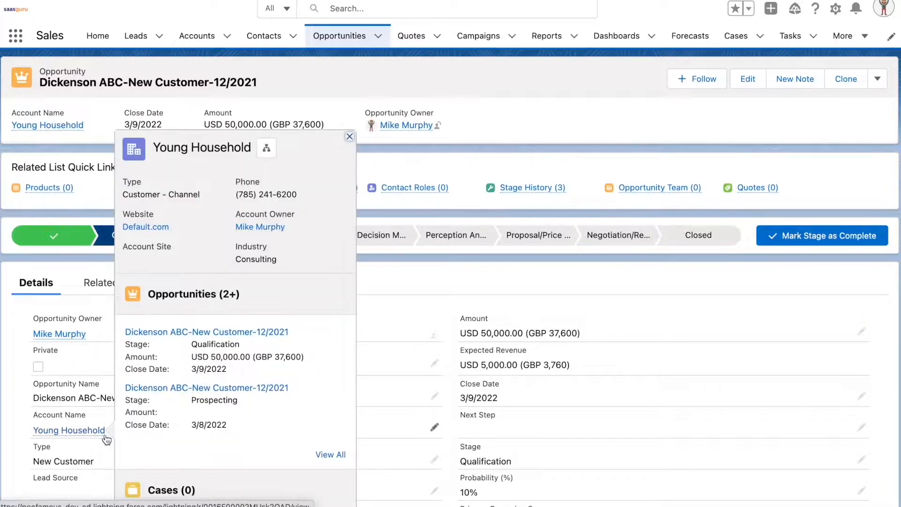
- Hover the Account Name and Opportunity Owner links, then preview the Stage History related list
click(349, 136)
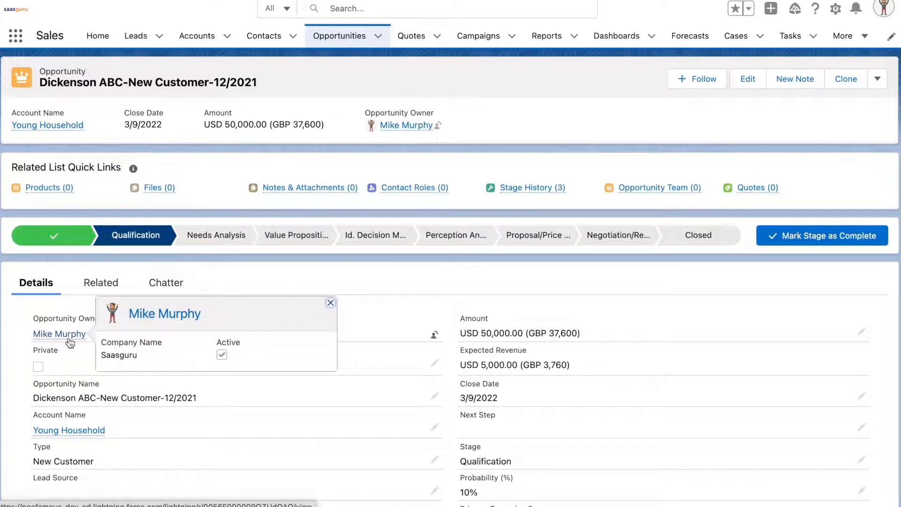
click(331, 302)
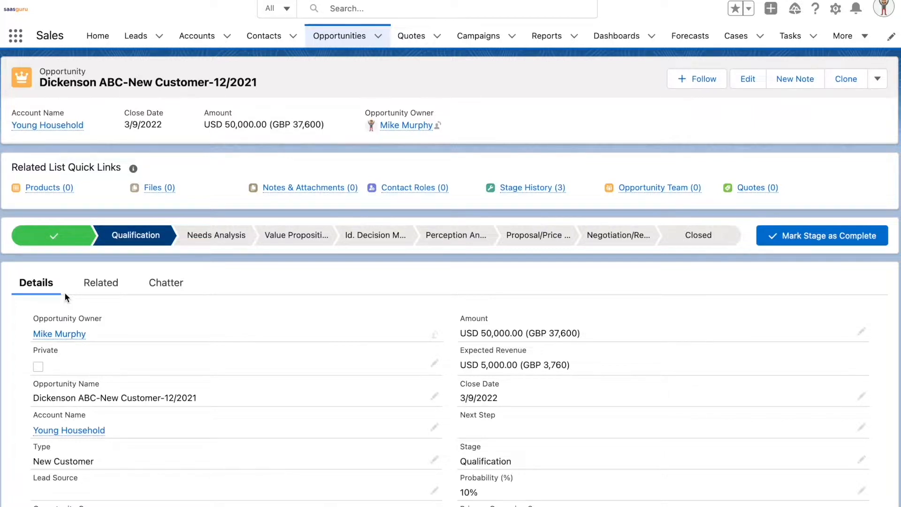
mouse_move(531, 240)
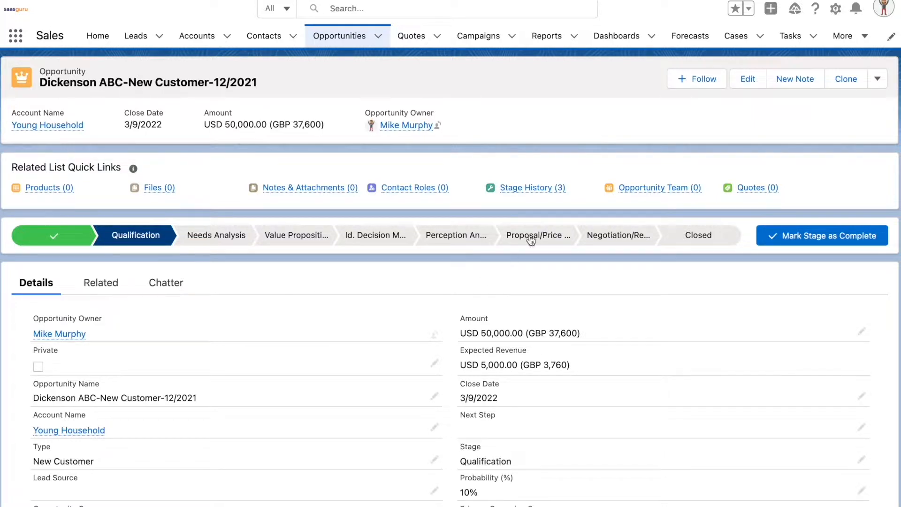
click(532, 188)
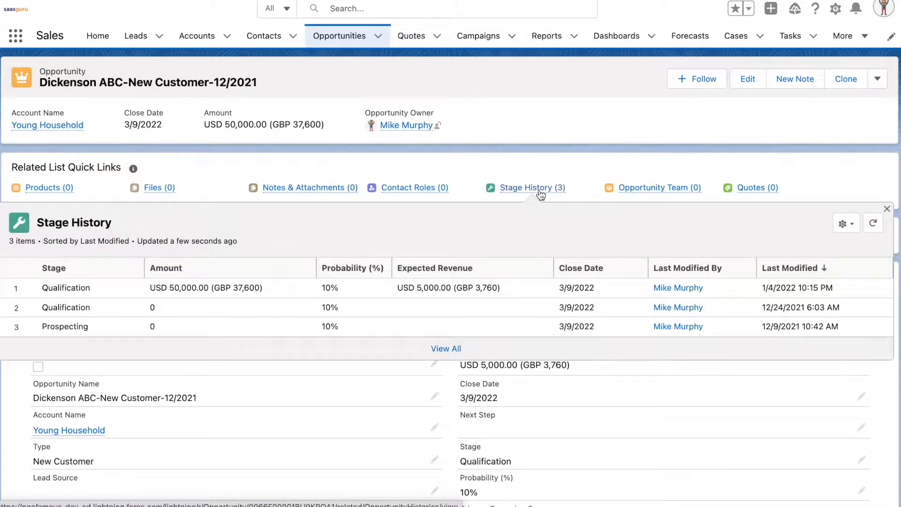